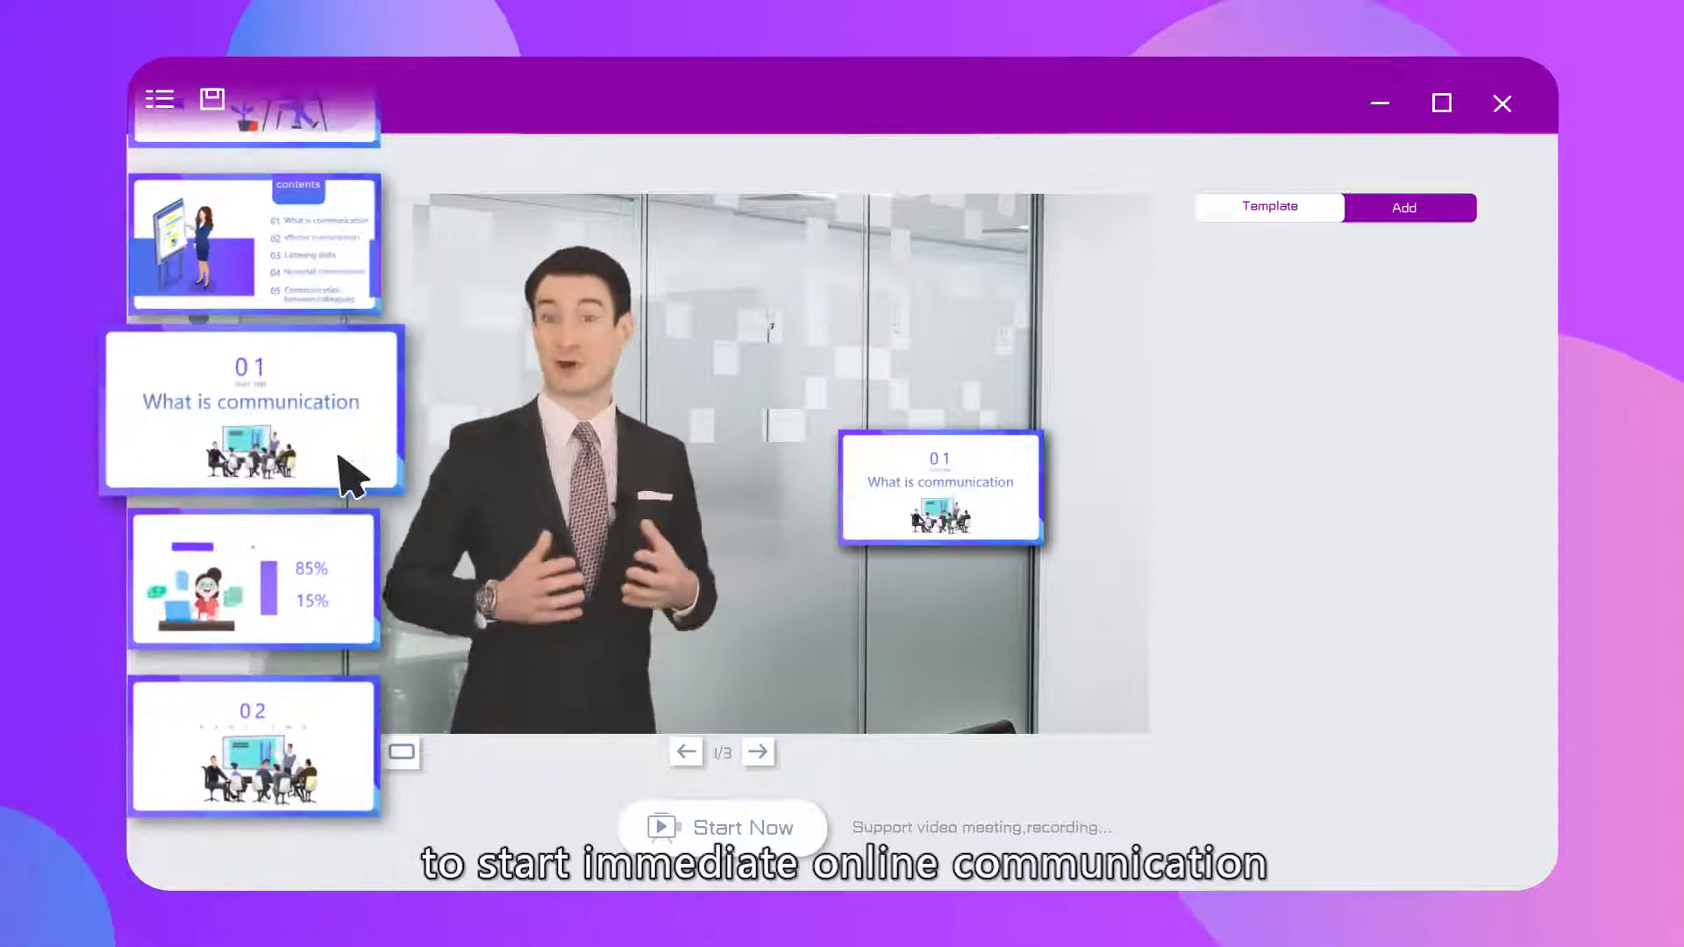
# Step: Place the 'What is communication' slide with a template, start in small window mode, and remove the background
pyautogui.click(1403, 207)
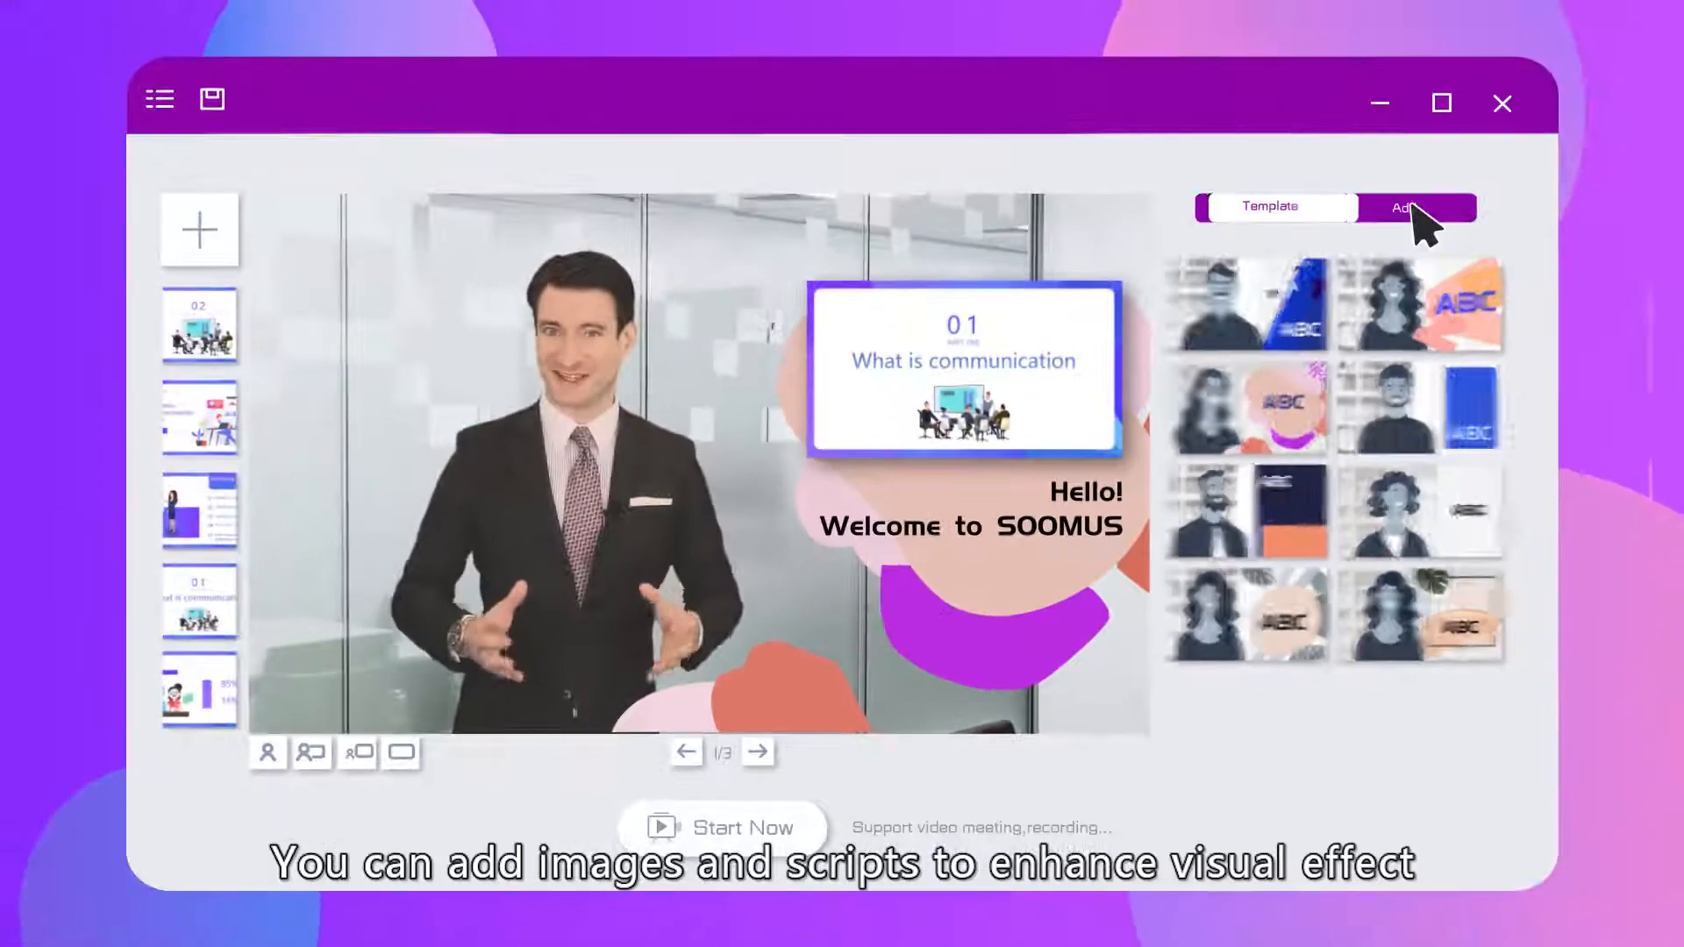
pyautogui.click(1402, 207)
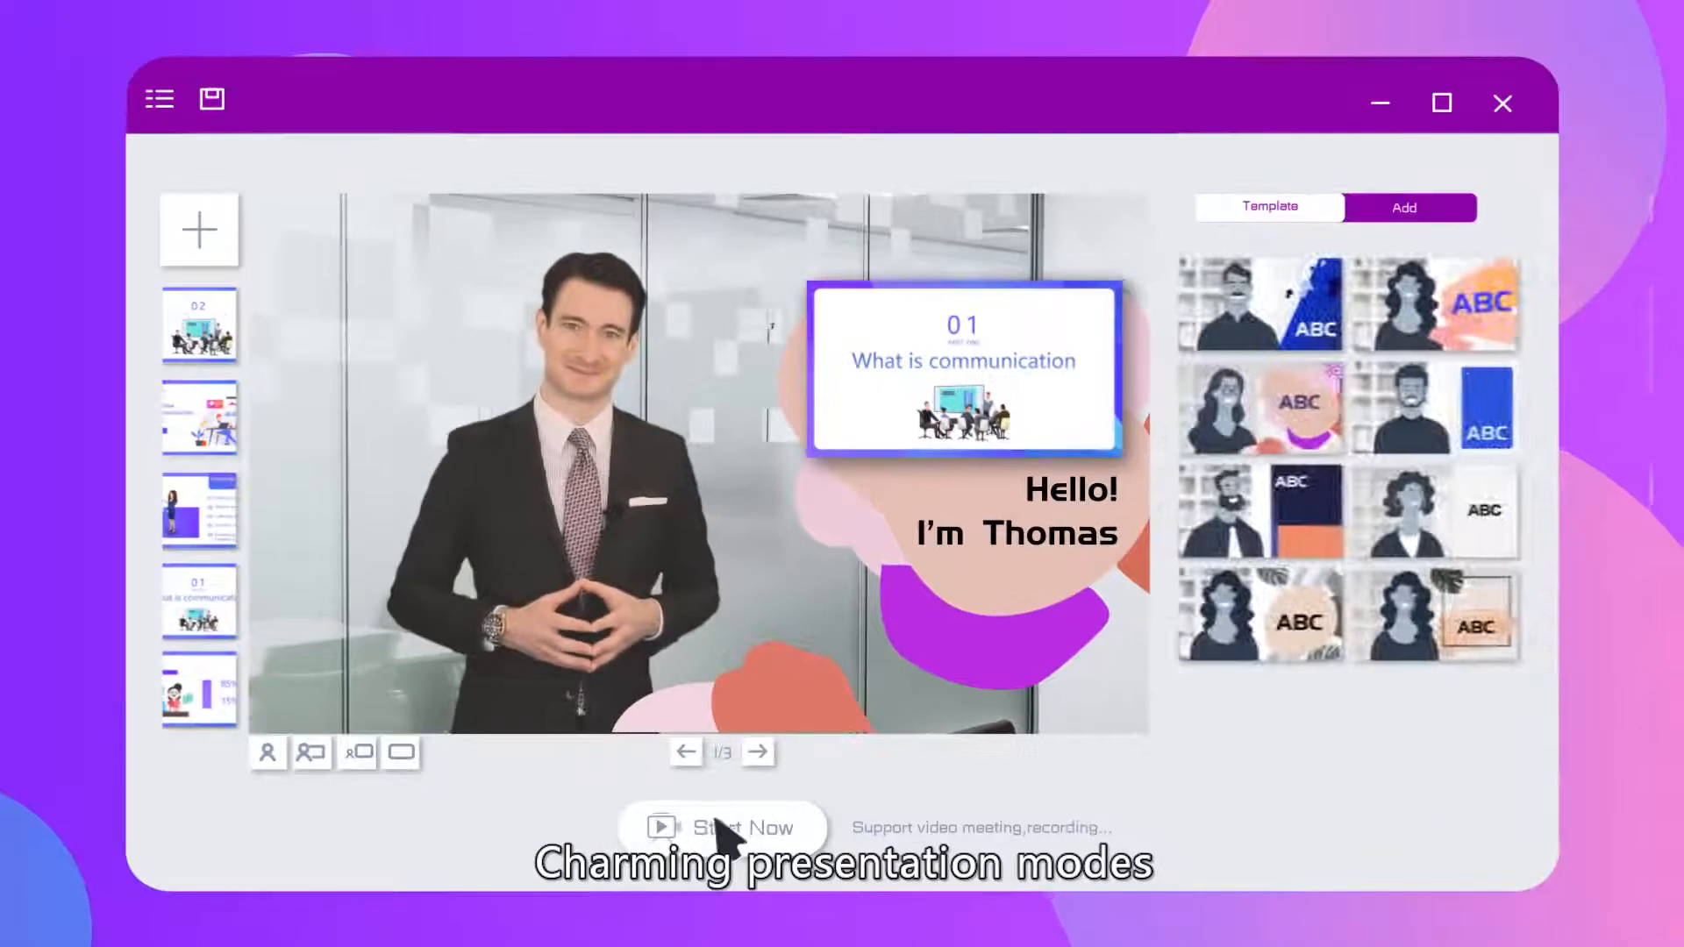
pyautogui.click(311, 751)
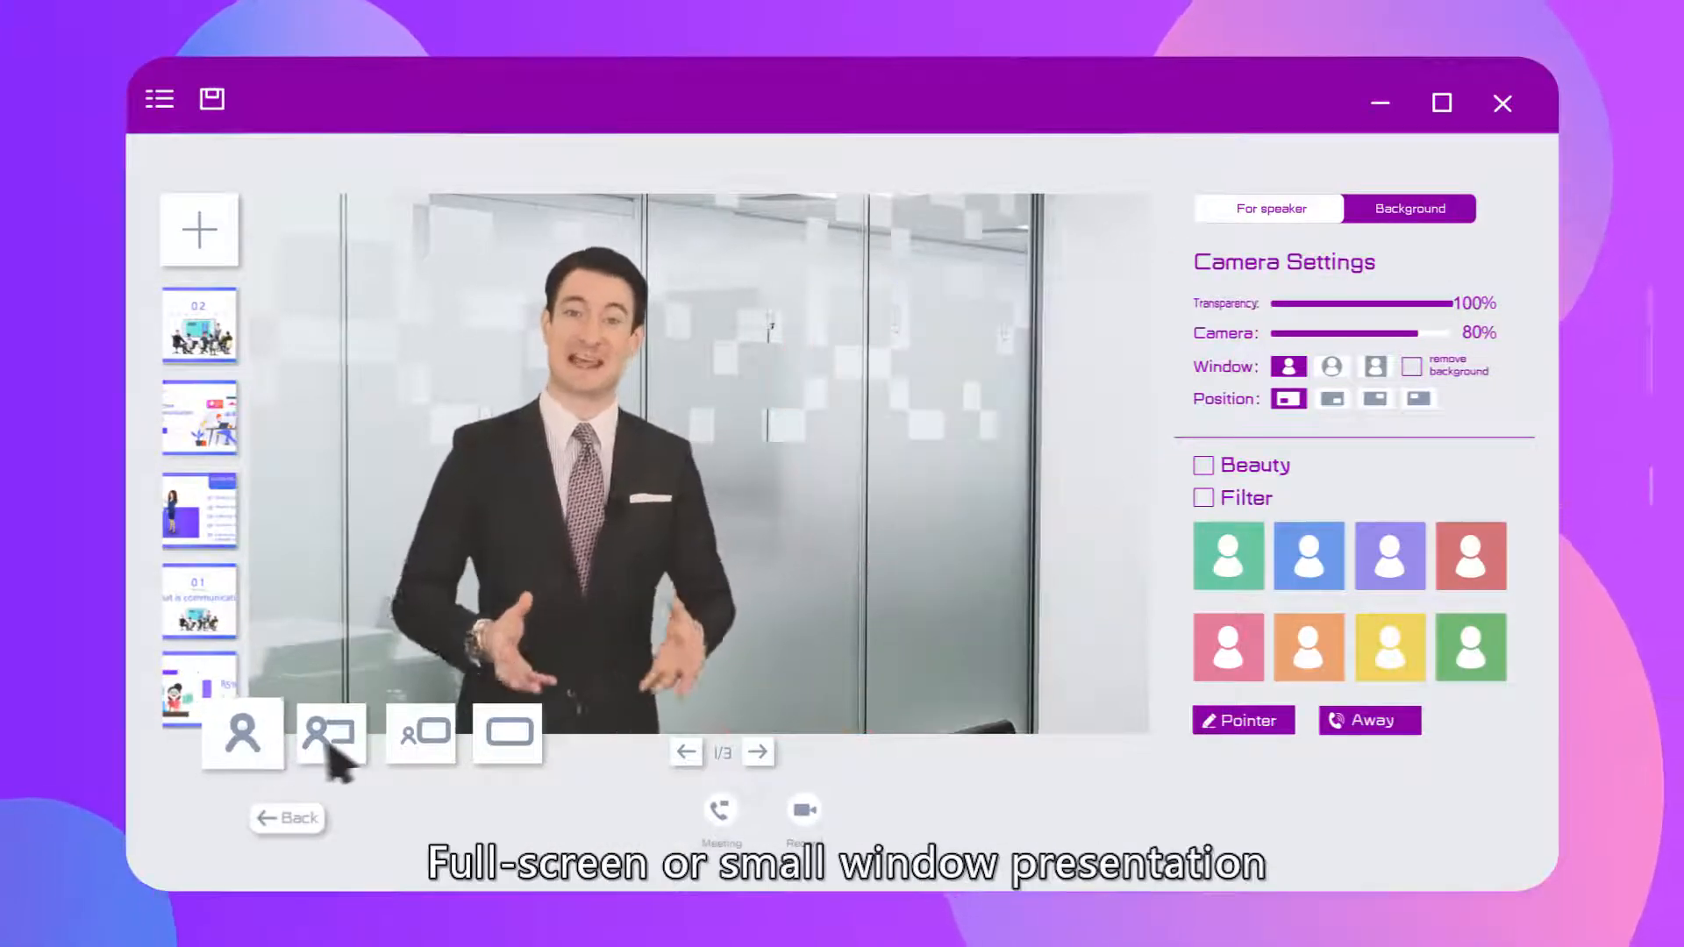
pyautogui.click(330, 733)
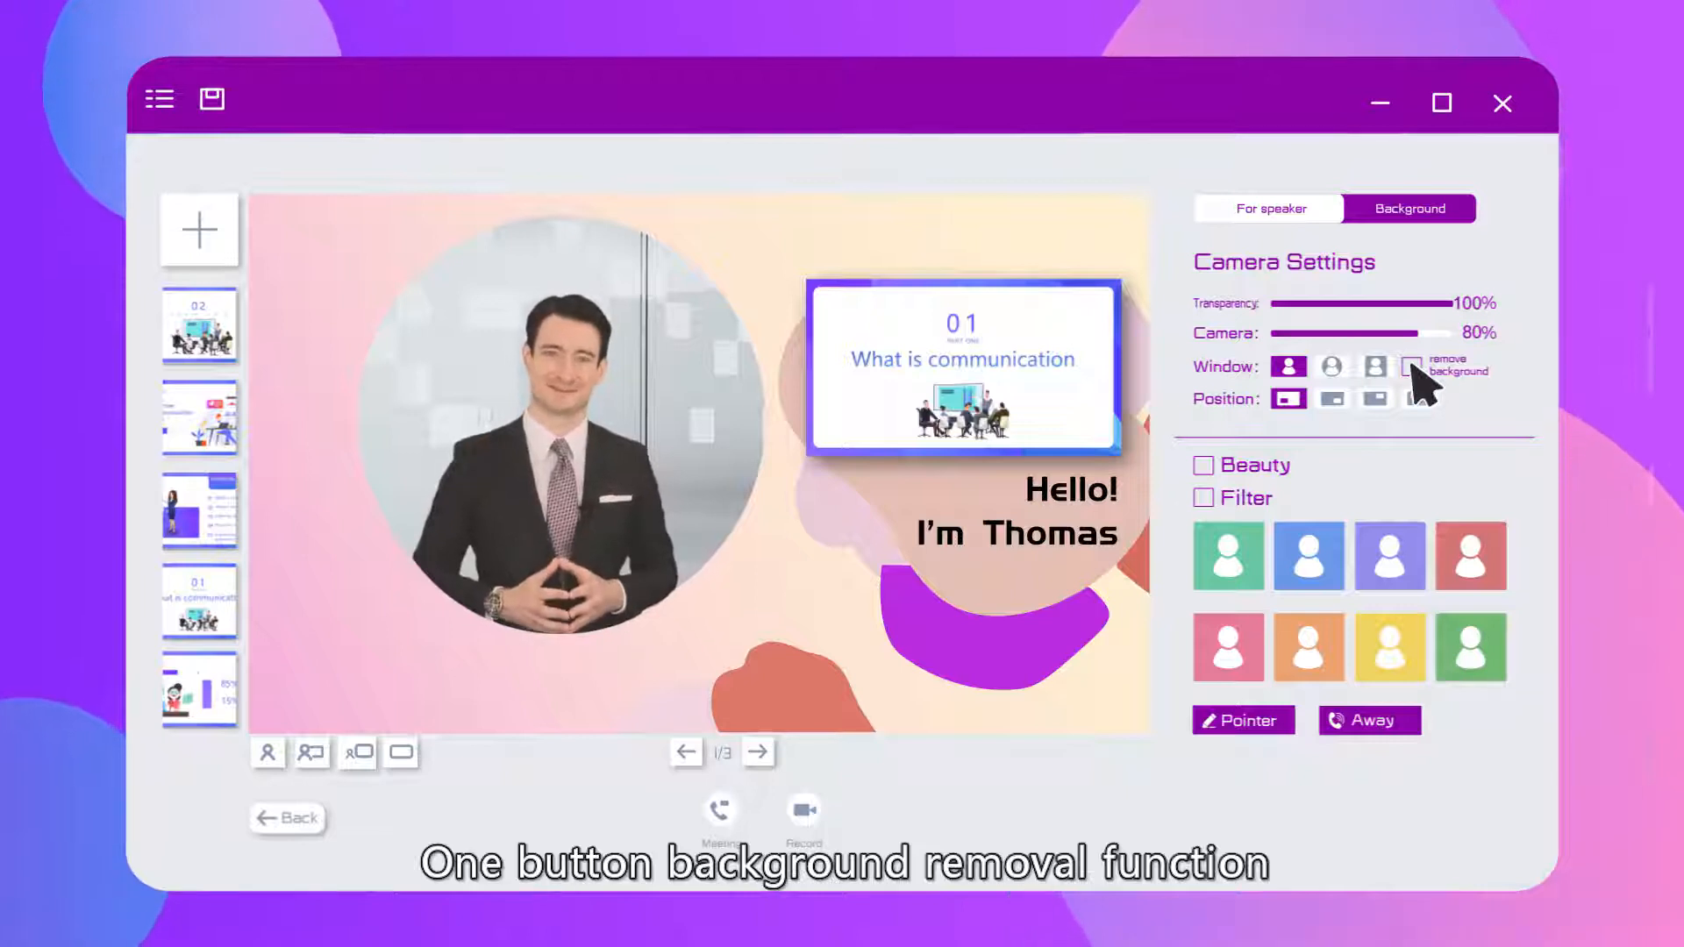
pyautogui.click(1407, 209)
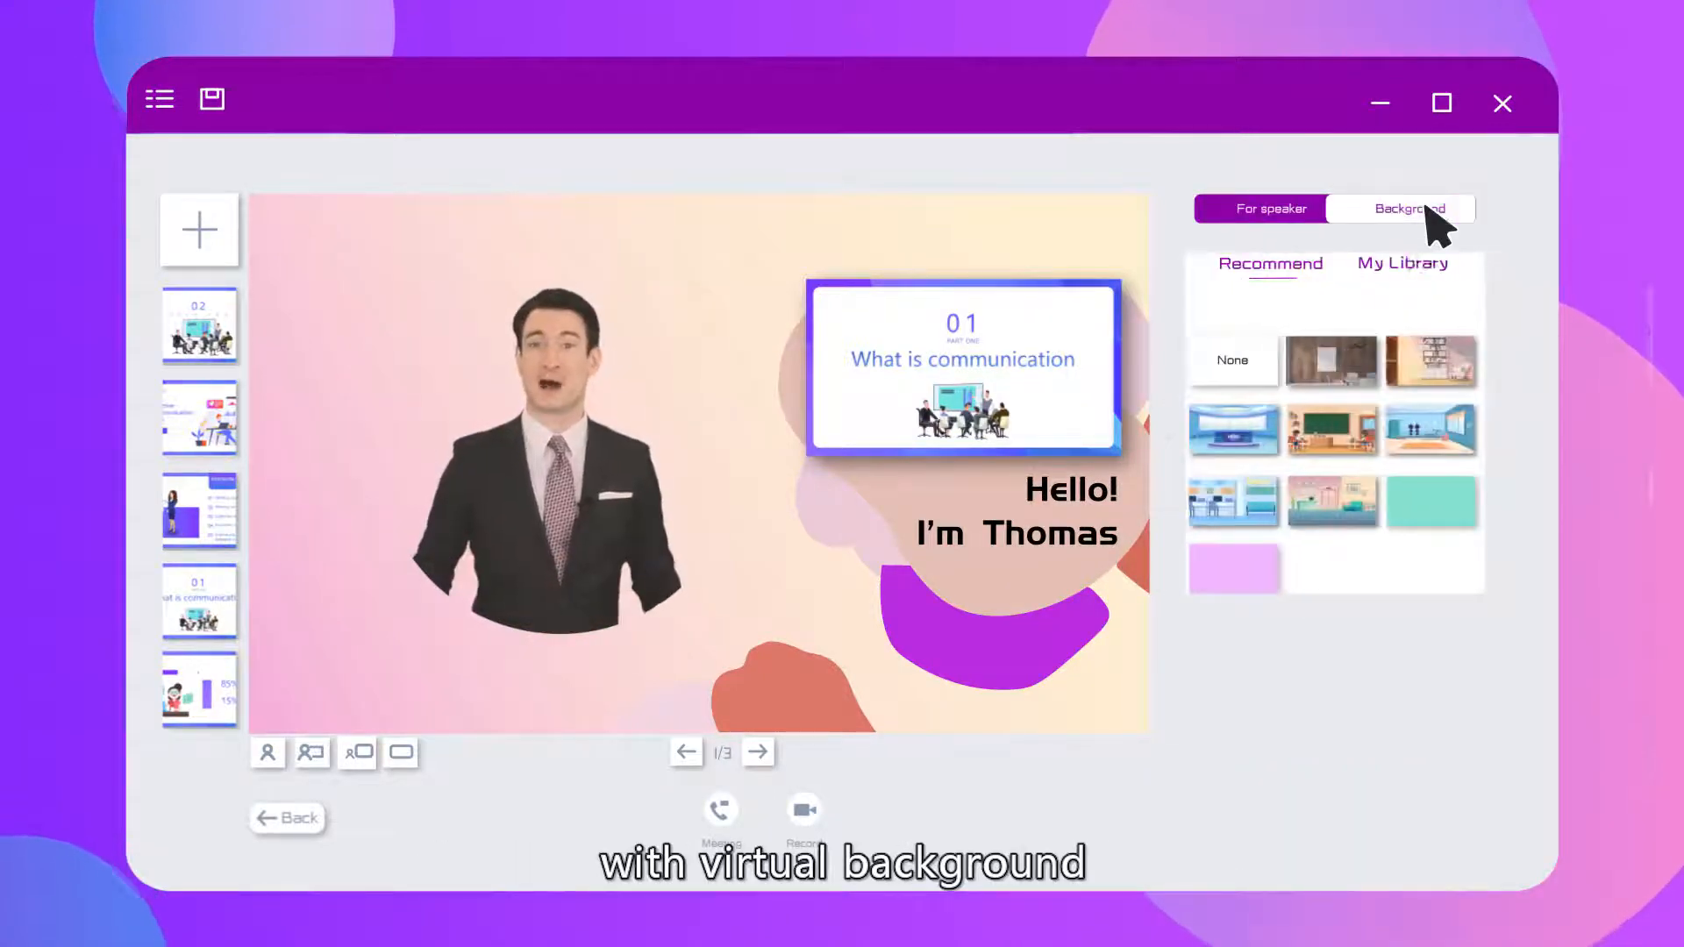
# Step: Choose the wood-panelled room thumbnail as the virtual background, then return to For speaker settings
pyautogui.click(1331, 364)
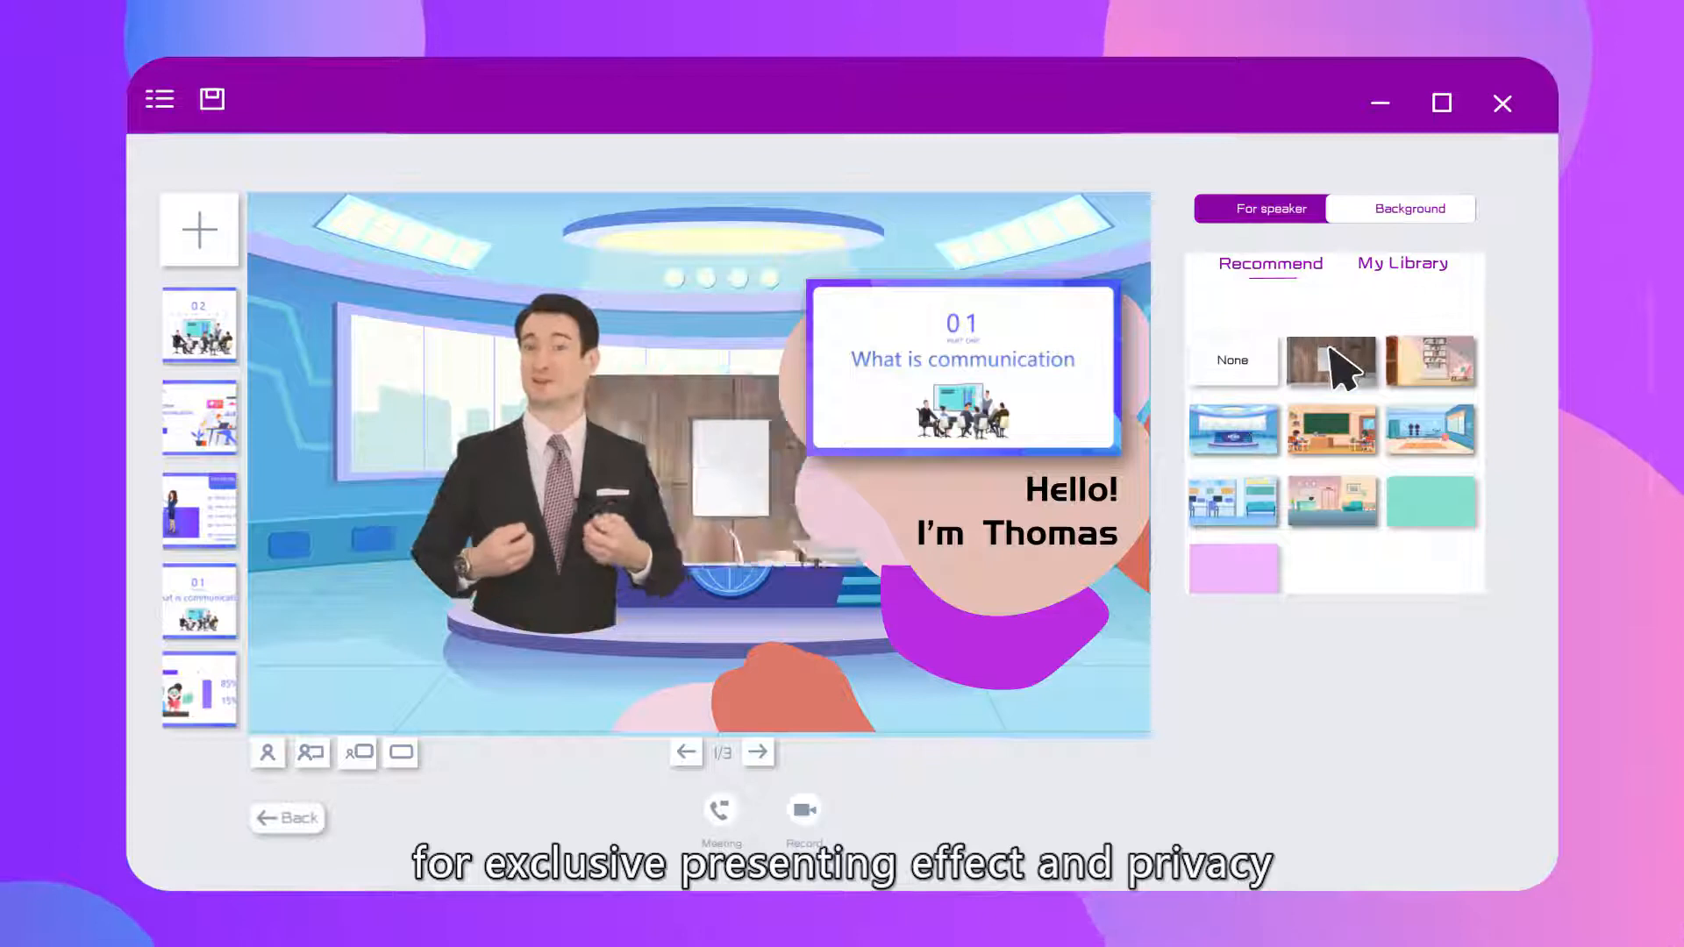
pyautogui.click(1331, 362)
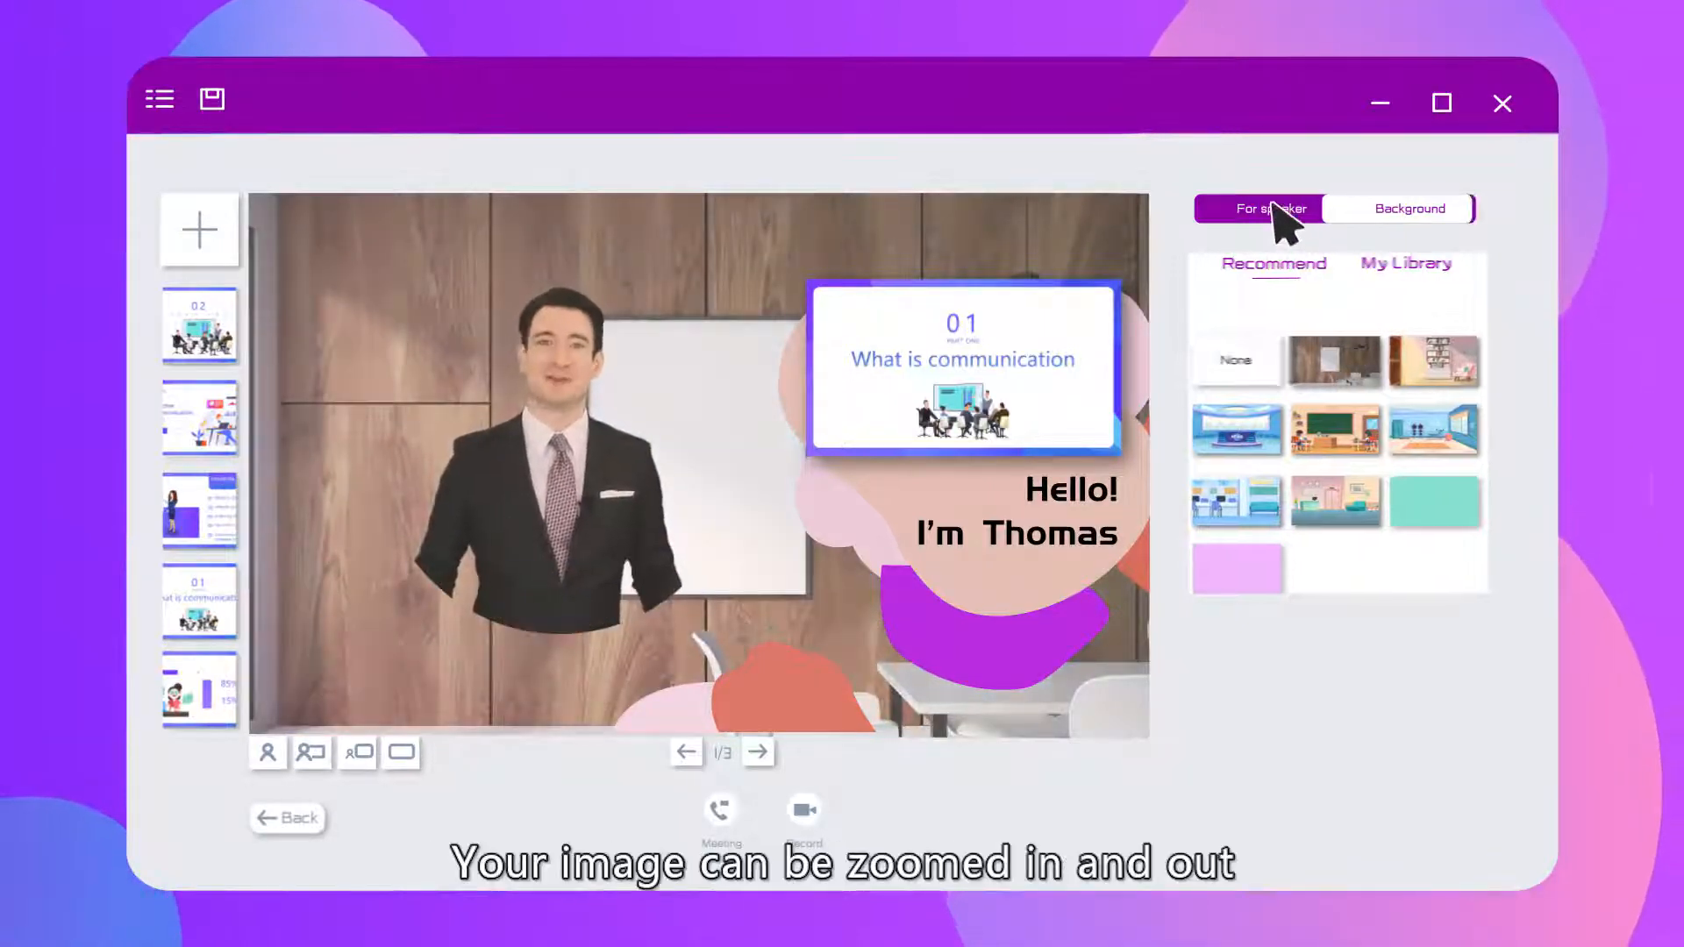
pyautogui.click(1268, 209)
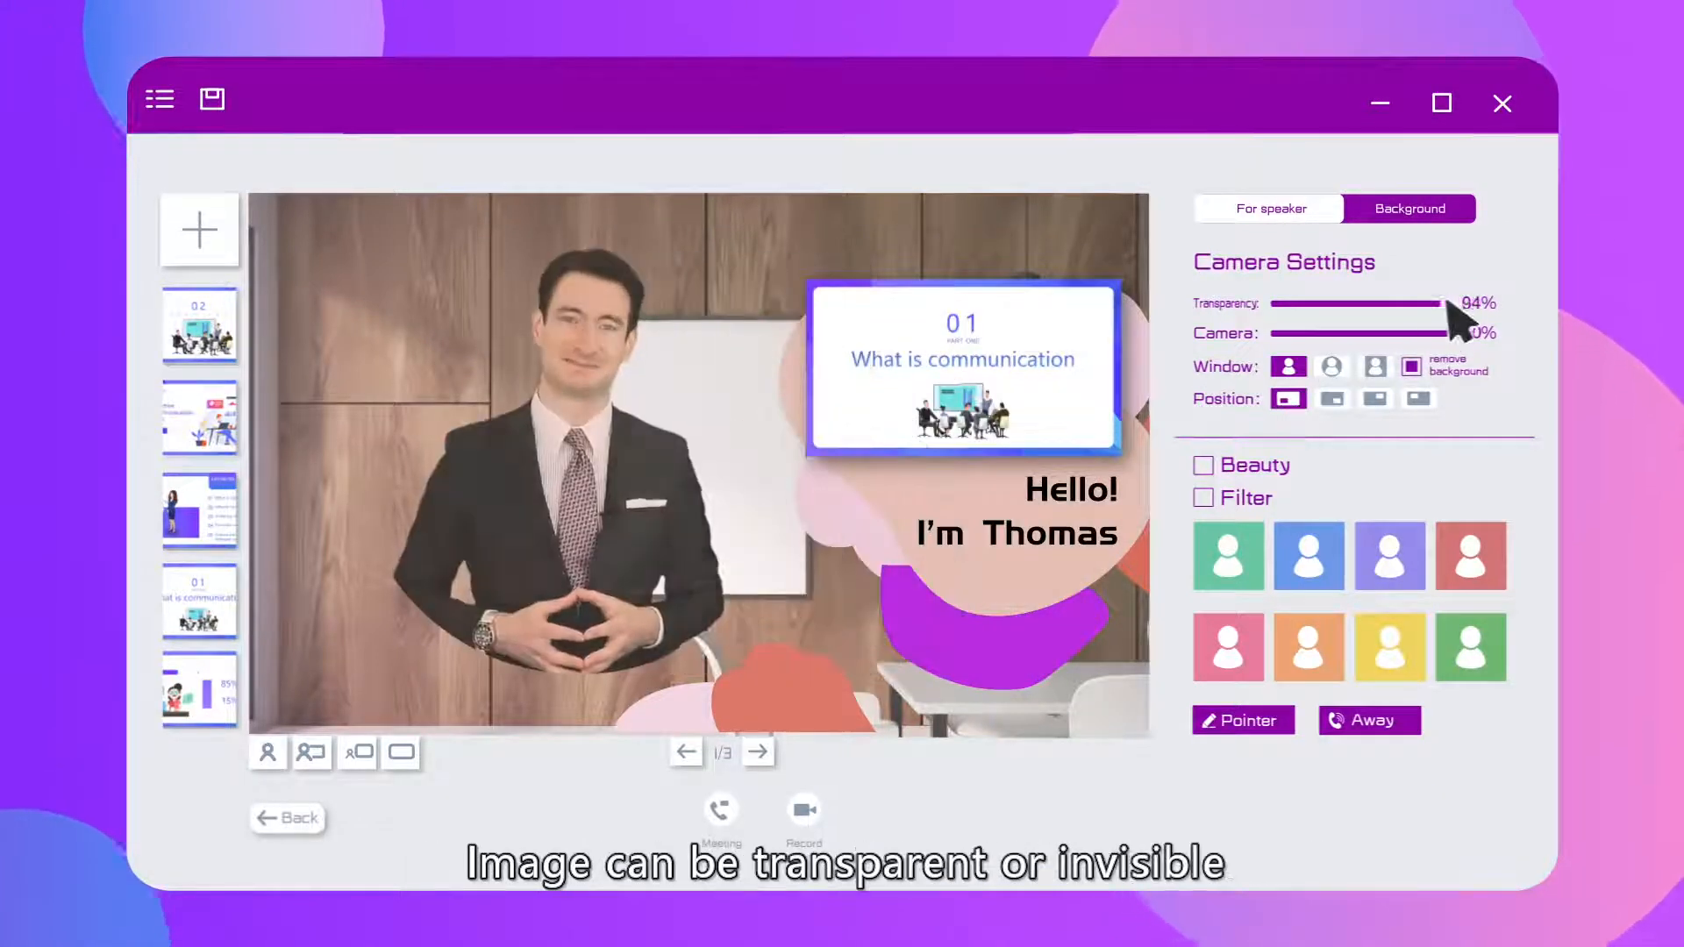
# Step: Drop the presenter's transparency to about 23%, then restore it to 100%
pyautogui.moveTo(1450, 308); pyautogui.dragTo(1300, 308)
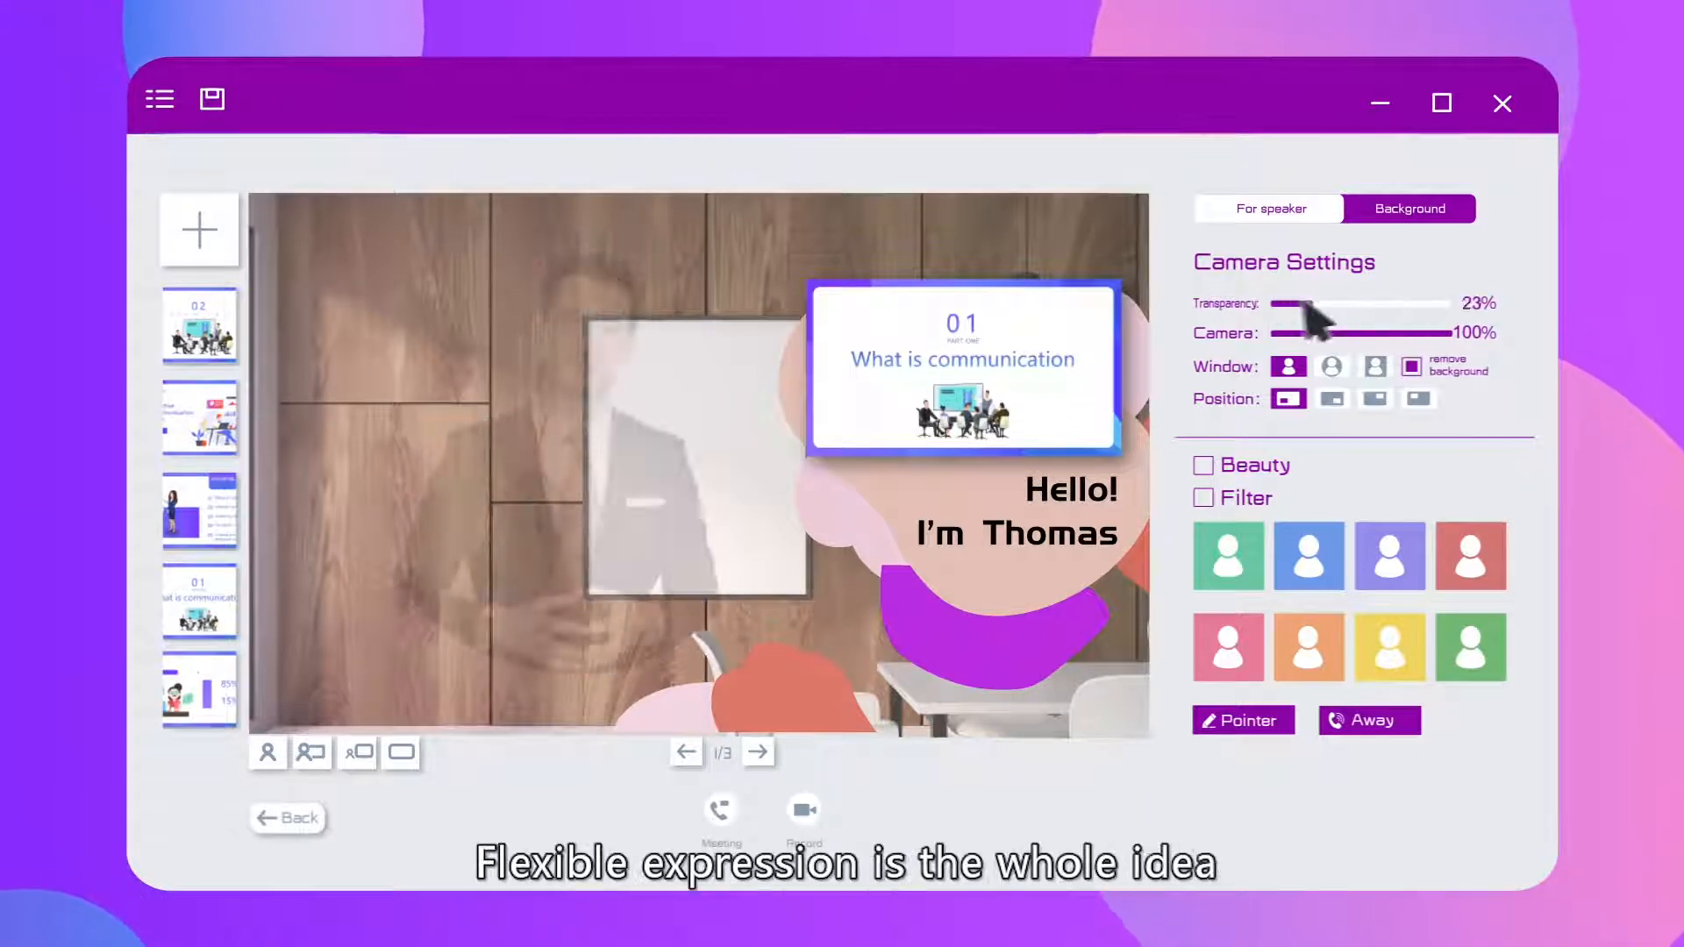
pyautogui.moveTo(1300, 302); pyautogui.dragTo(1445, 303)
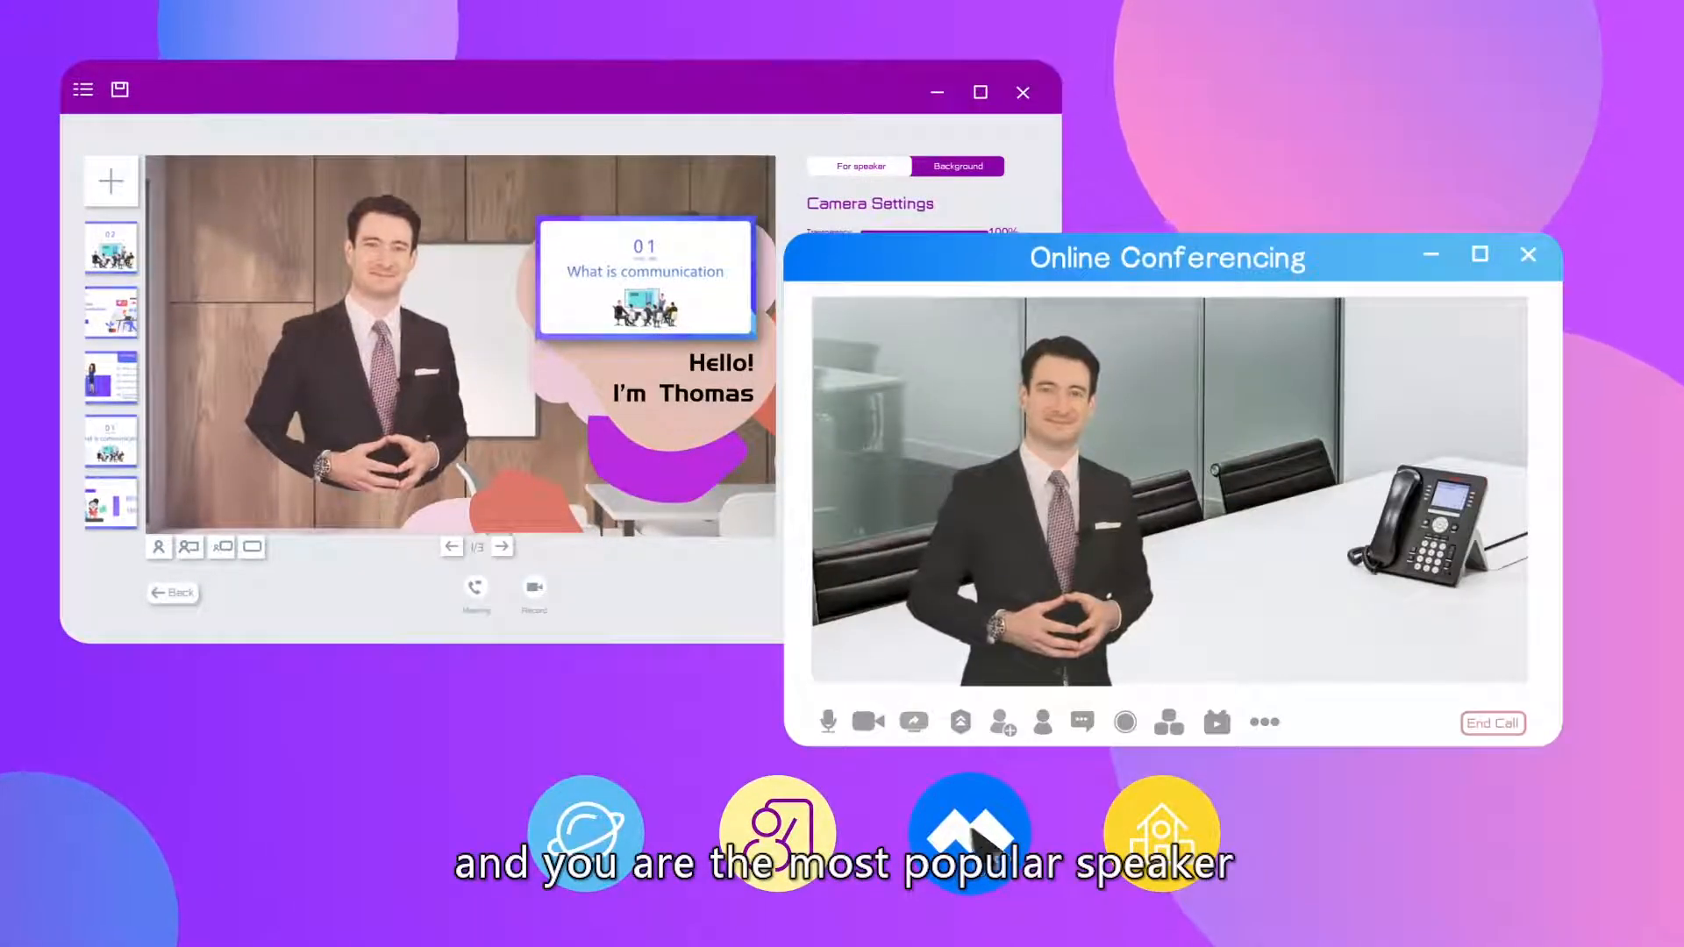
# Step: Select SOOMUS Camera from the call's Camera dropdown in Video Settings
pyautogui.click(804, 656)
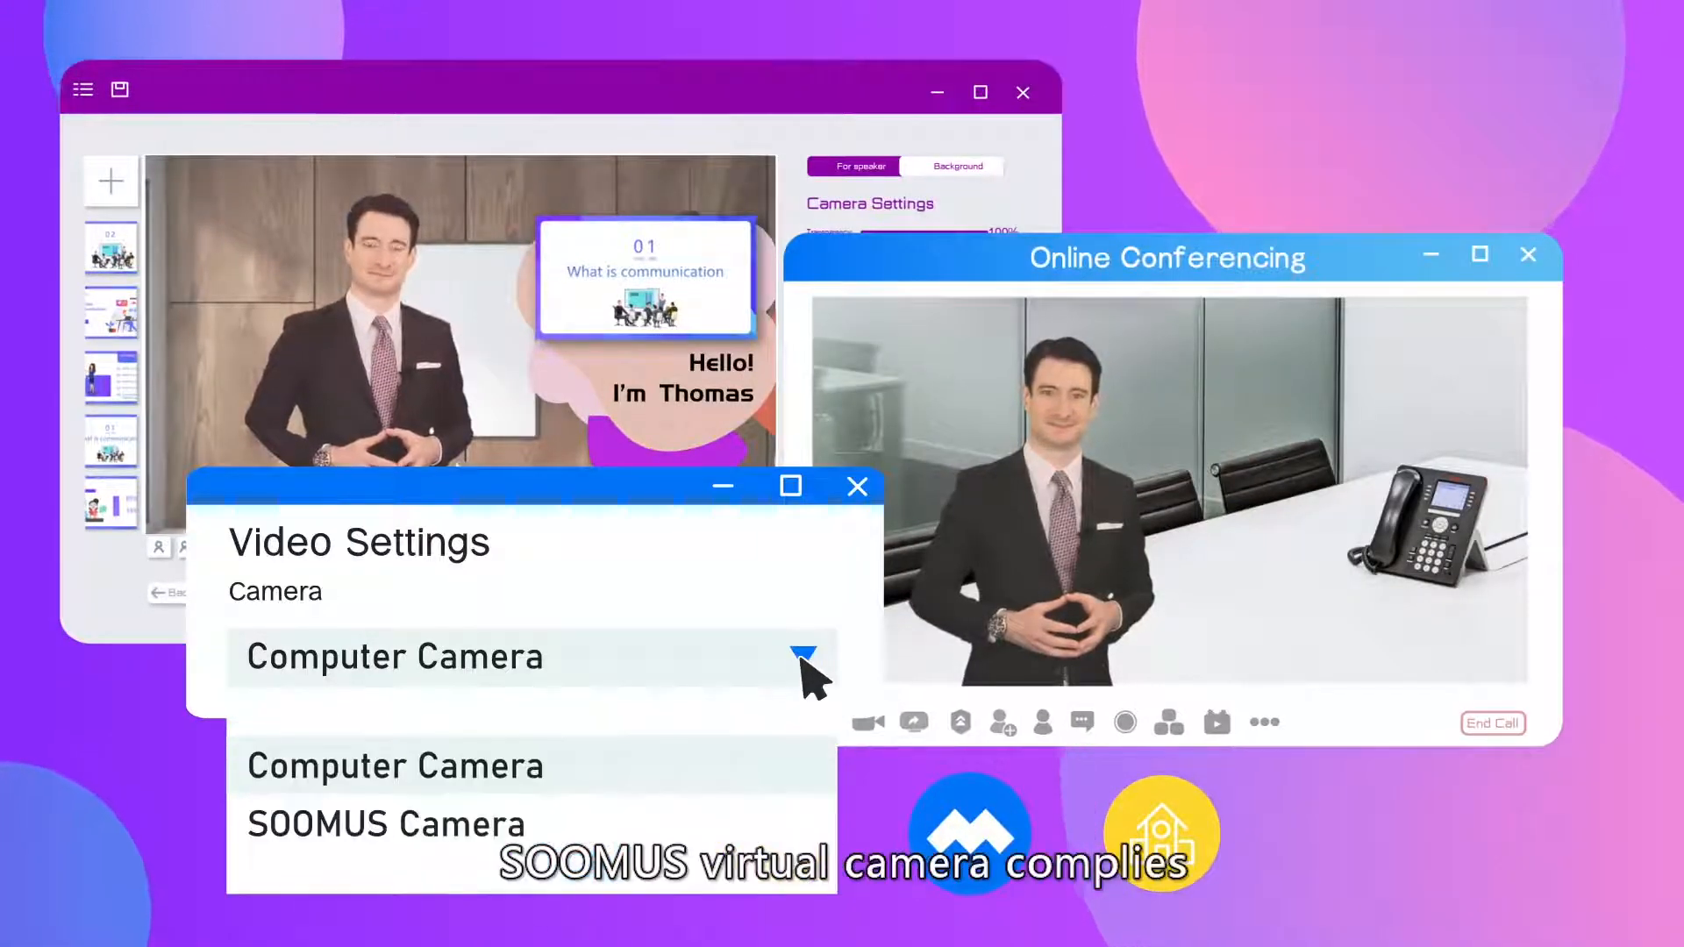
pyautogui.click(384, 824)
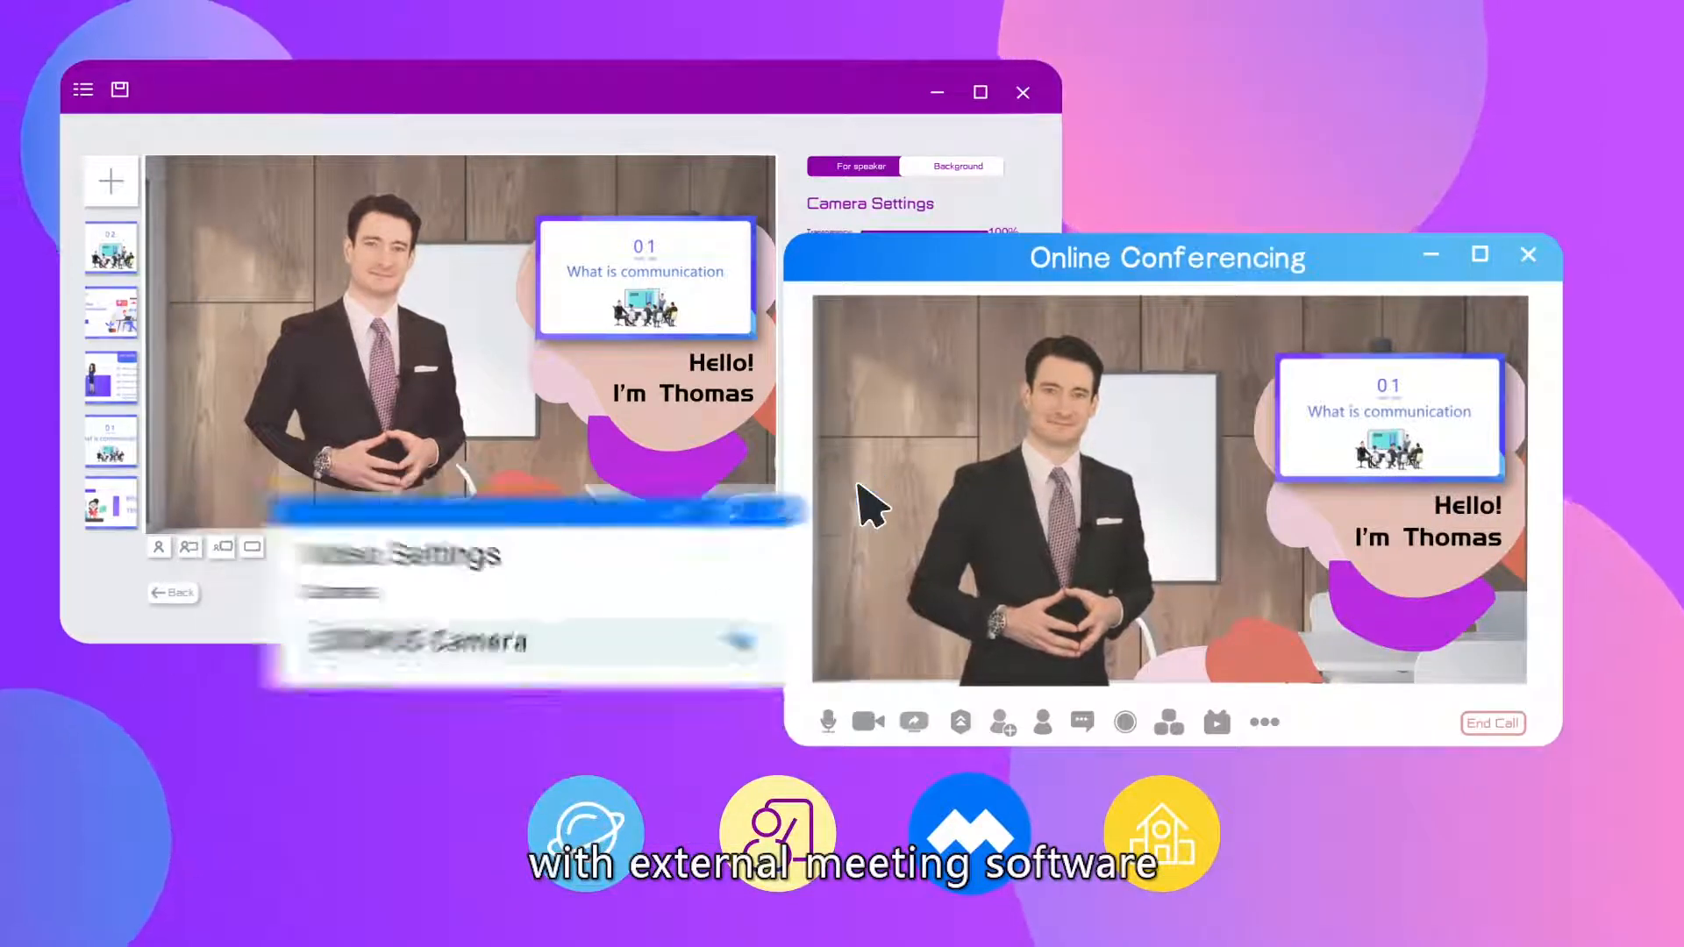